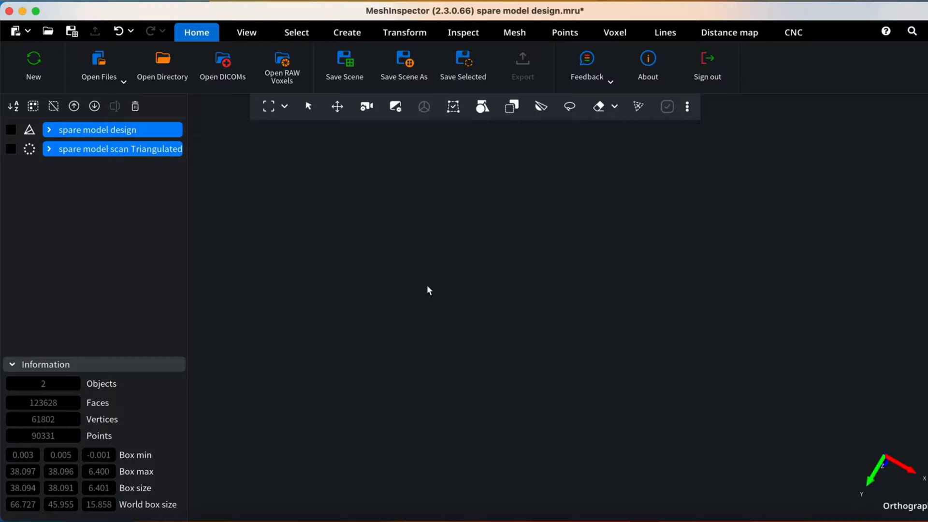
# Step: Show 'spare model scan' in the scene tree, fit the view, and select it
pyautogui.click(10, 130)
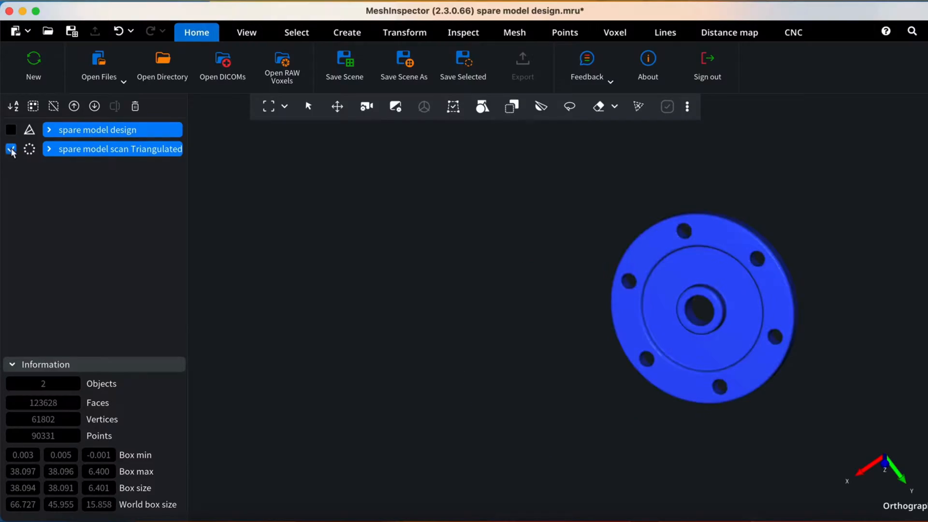
pyautogui.click(10, 148)
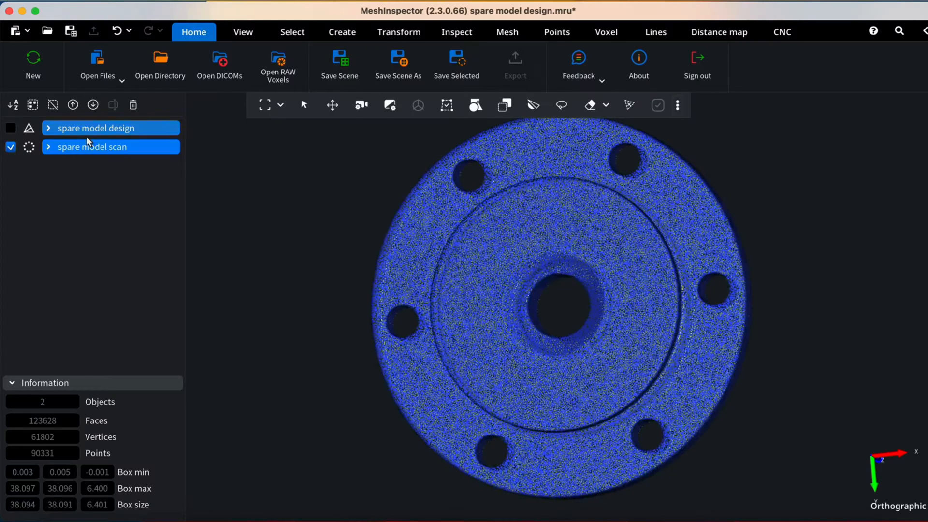
pyautogui.click(92, 147)
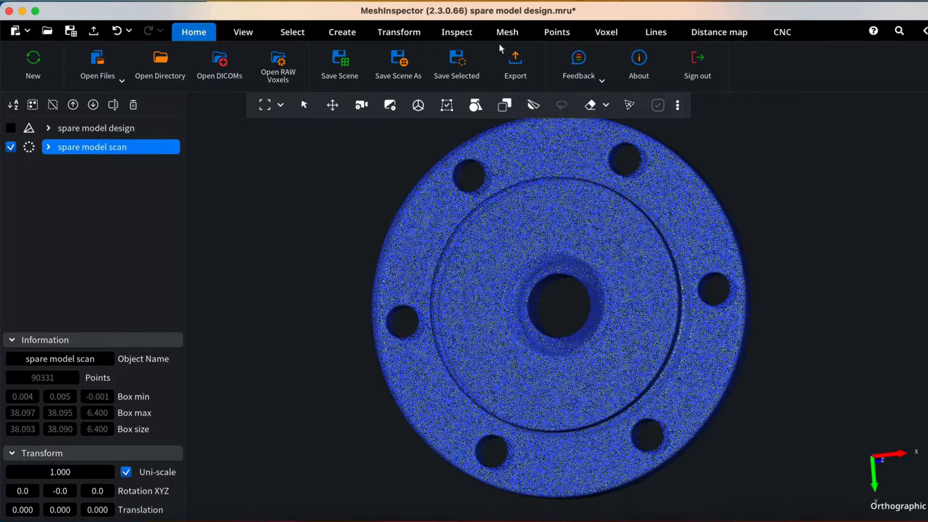
pyautogui.moveTo(557, 32)
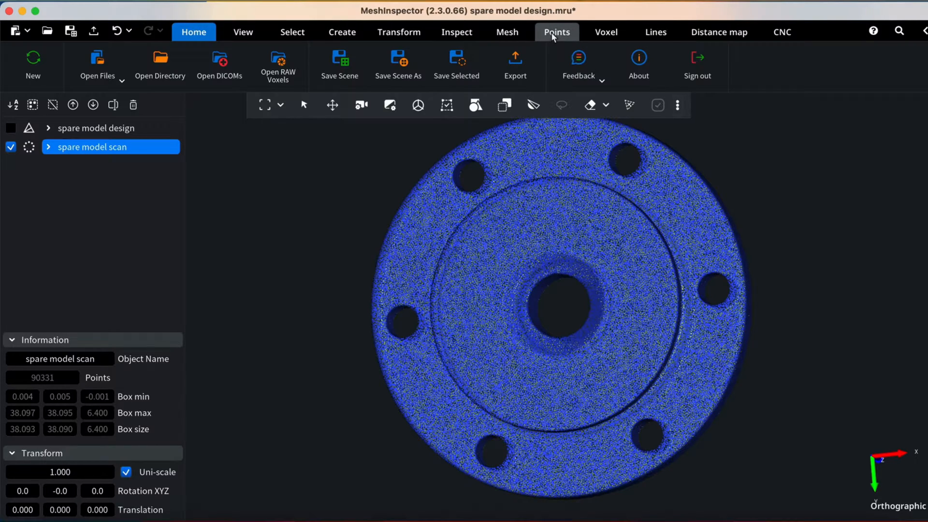
# Step: Triangulate 'spare model scan' from the Points tab using default parameters
pyautogui.click(555, 32)
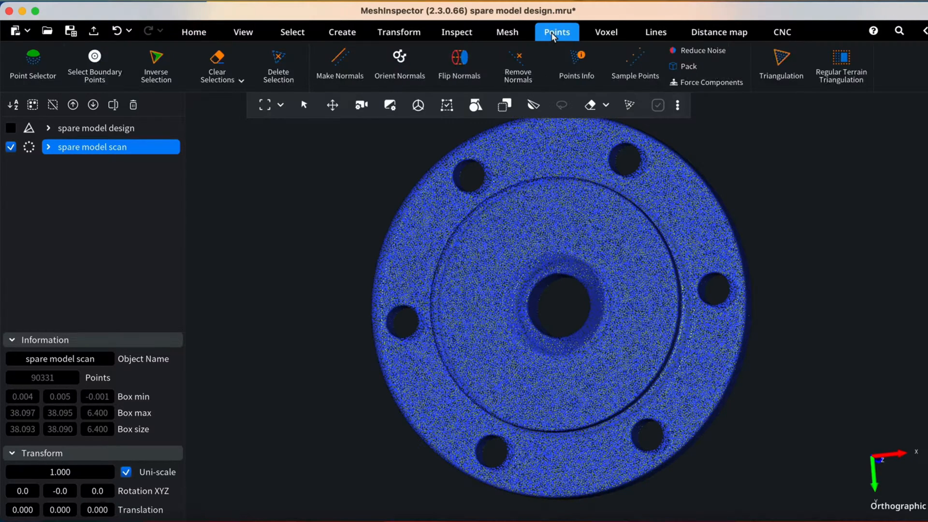
pyautogui.moveTo(590, 182)
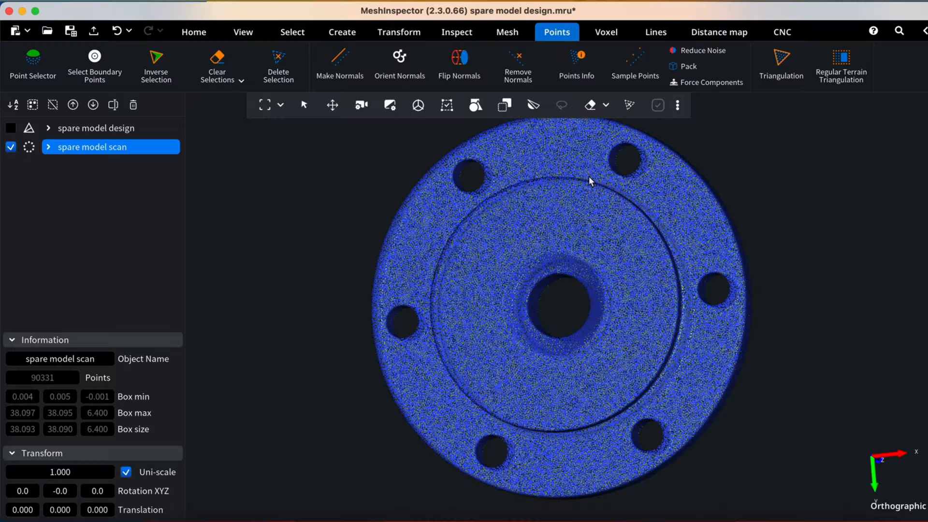
pyautogui.click(780, 66)
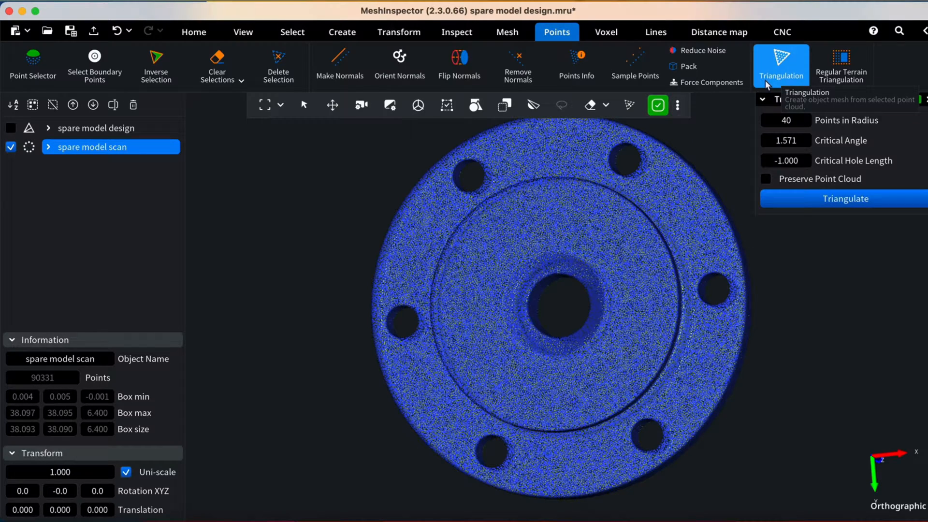
pyautogui.moveTo(743, 215)
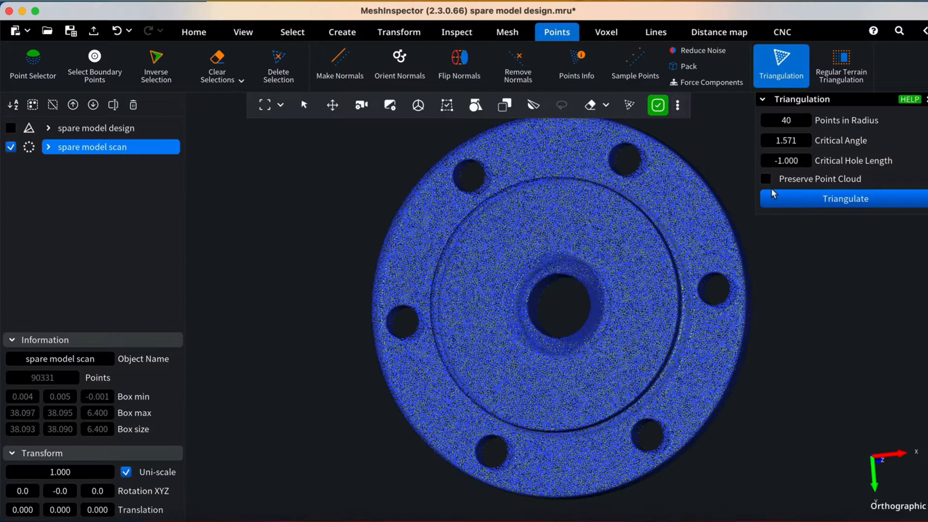
pyautogui.click(845, 199)
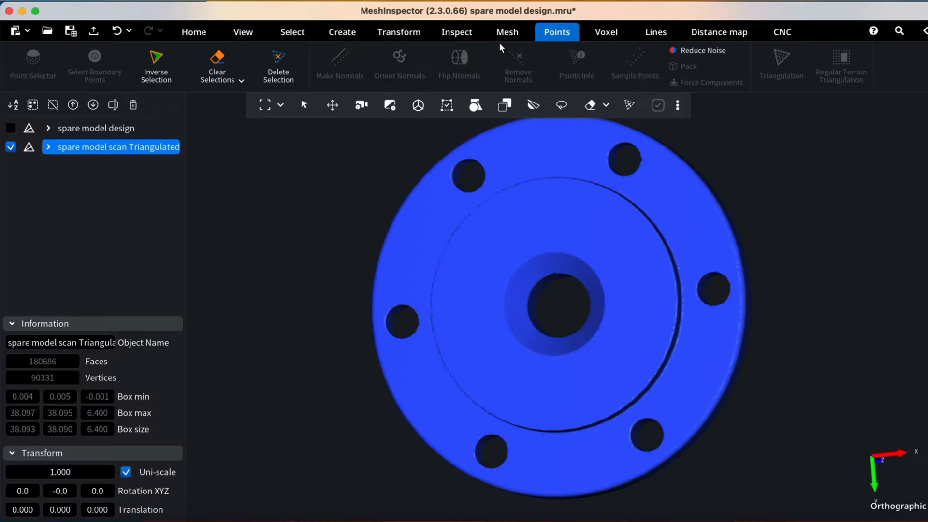
# Step: Bring up the Transform tools via the Mesh tab
pyautogui.click(506, 32)
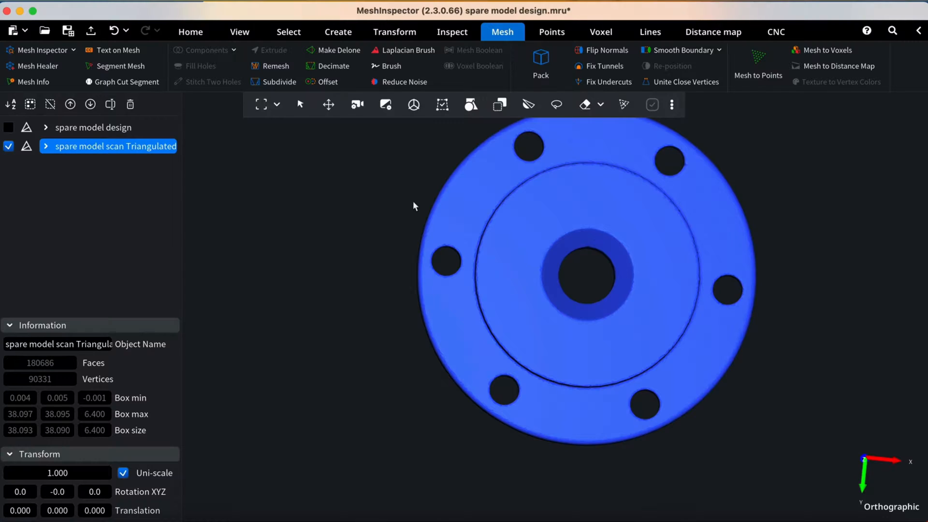
pyautogui.click(394, 31)
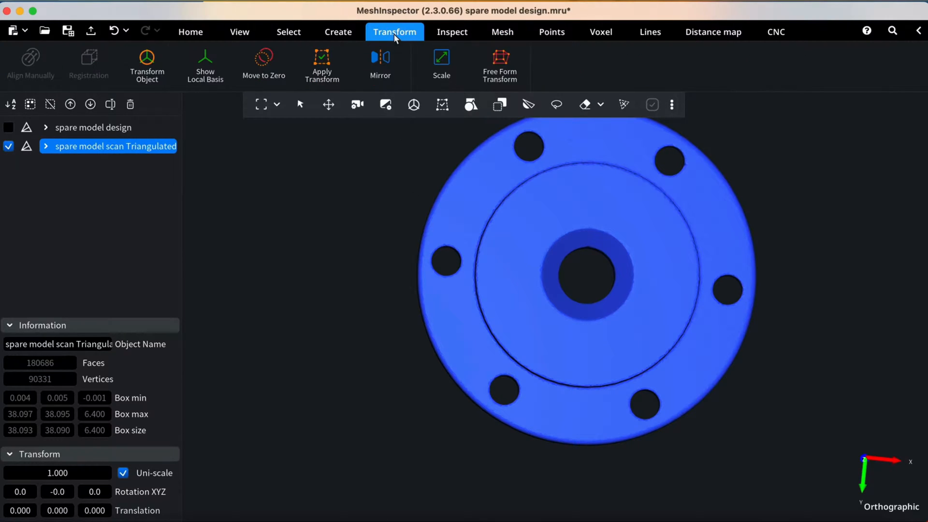
pyautogui.moveTo(30, 63)
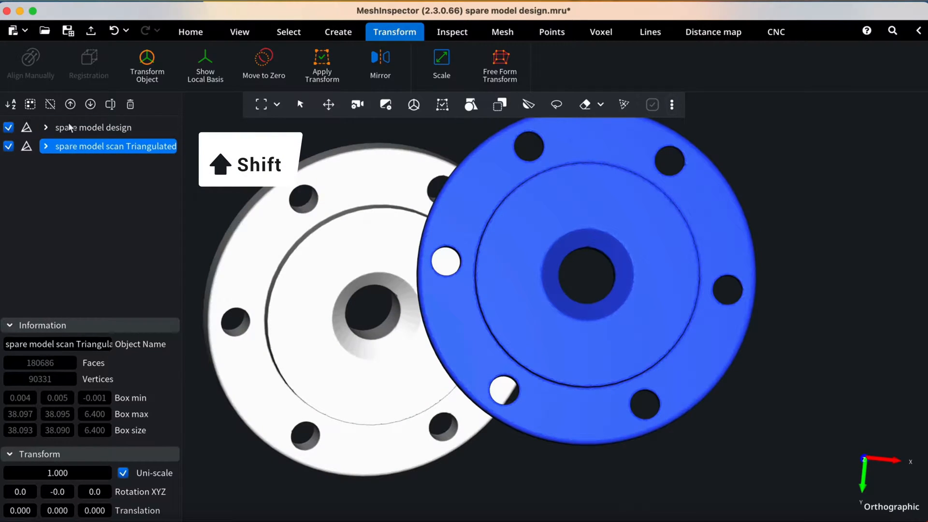
# Step: Select scan and design, then pick matching points on both in Align Manually
pyautogui.click(92, 127)
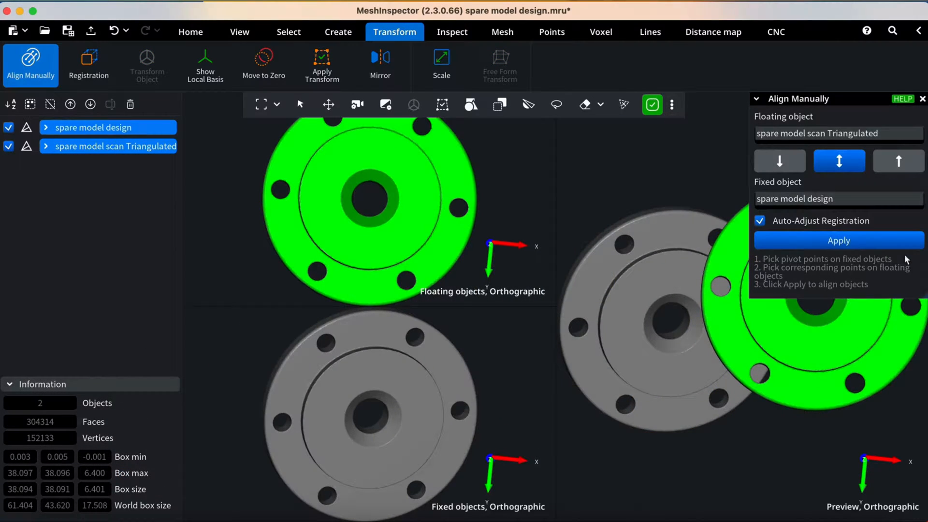
pyautogui.moveTo(606, 268)
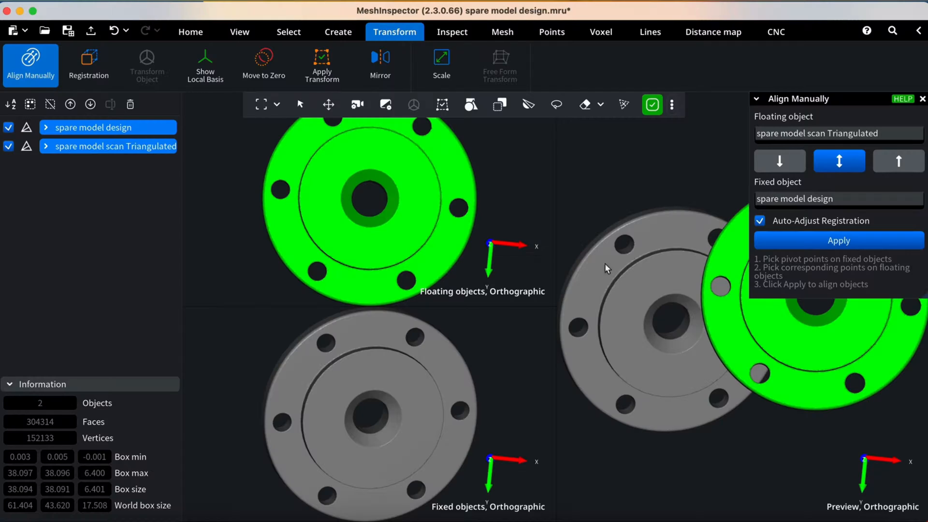
pyautogui.moveTo(526, 234)
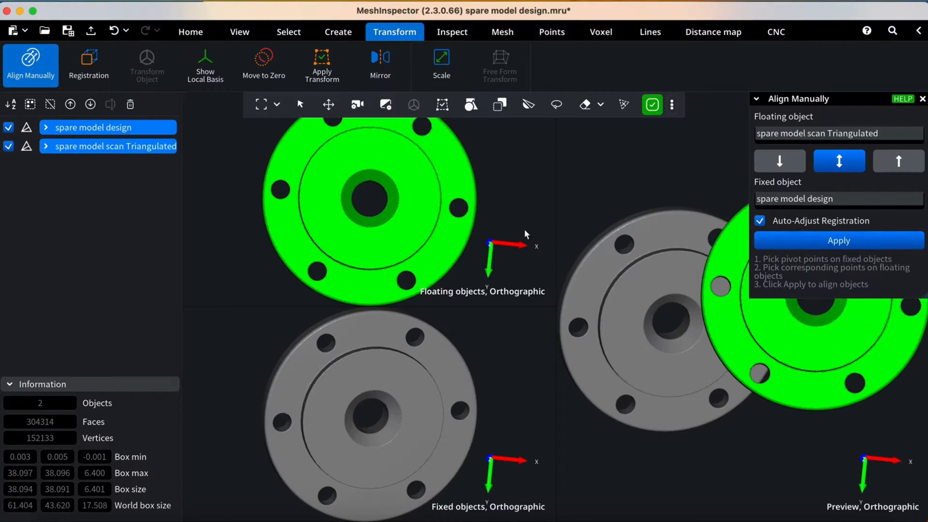
pyautogui.moveTo(493, 220)
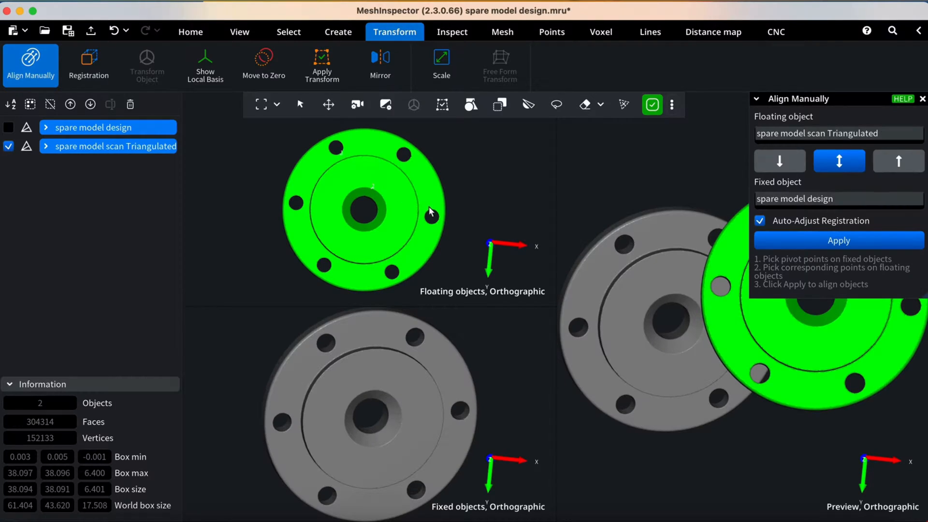
pyautogui.click(8, 127)
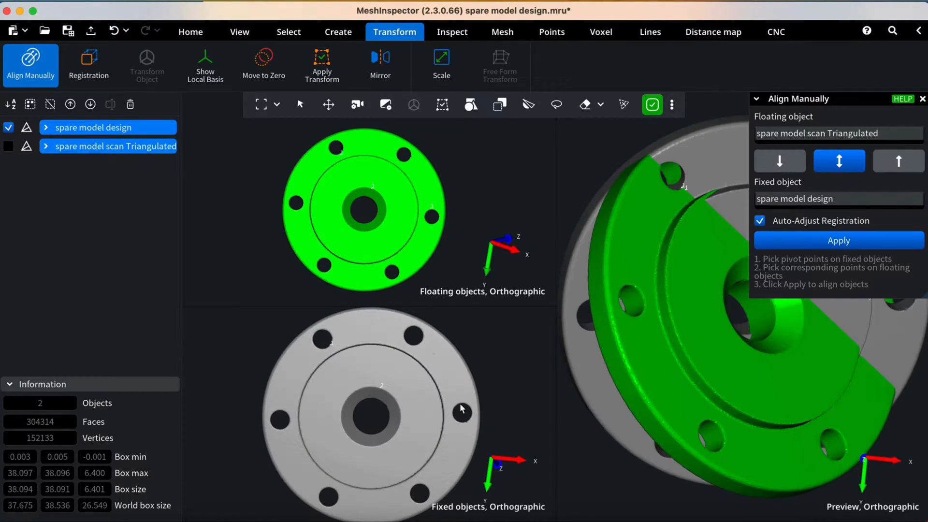
pyautogui.click(838, 240)
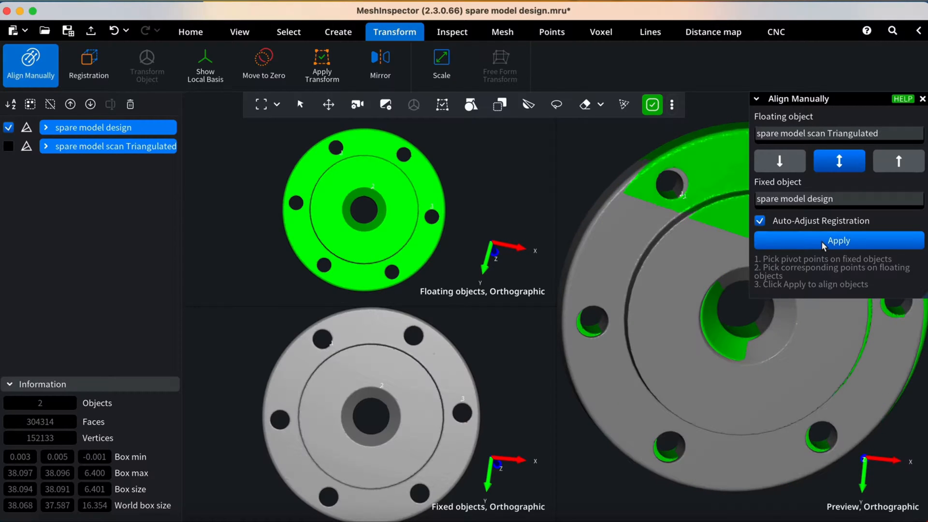
# Step: Apply the manual alignment and switch to the Inspect tab
pyautogui.click(838, 240)
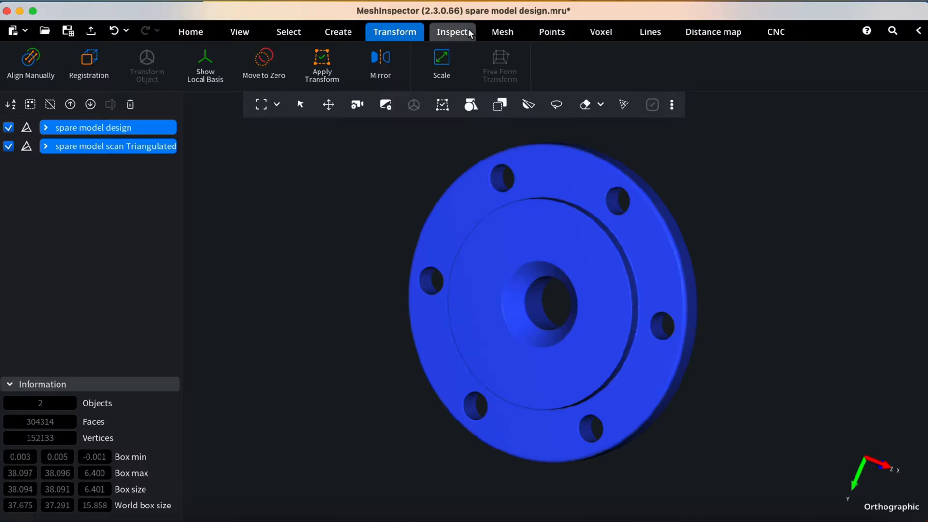
pyautogui.click(451, 31)
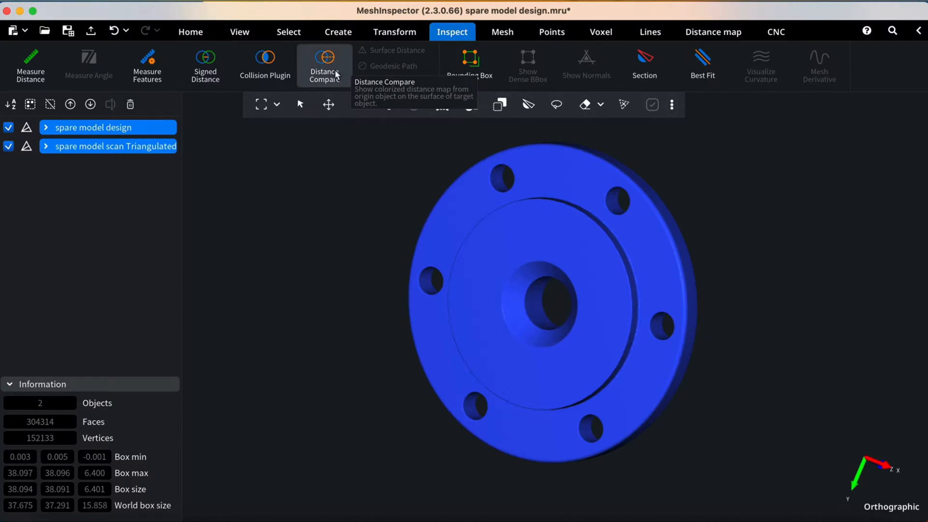
# Step: Run Distance Compare between scan and design with Set Zero to Green enabled
pyautogui.click(324, 66)
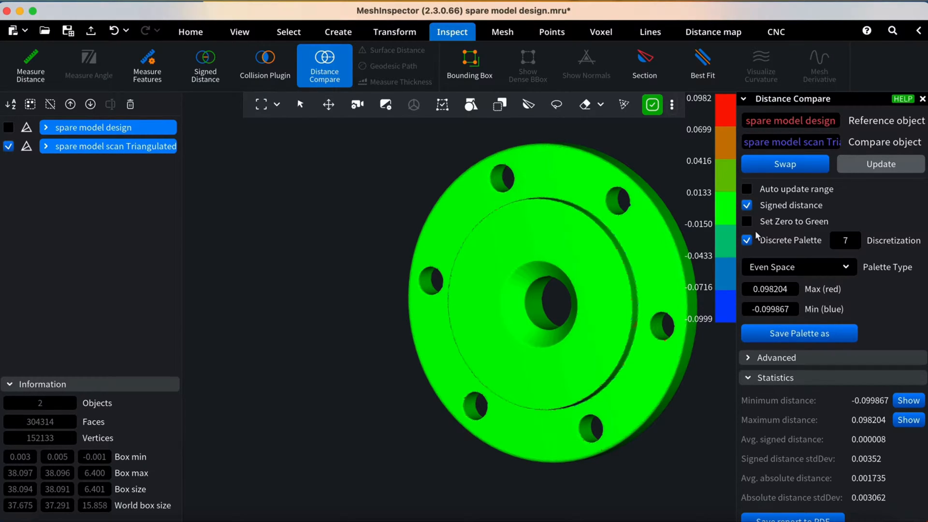
pyautogui.click(747, 221)
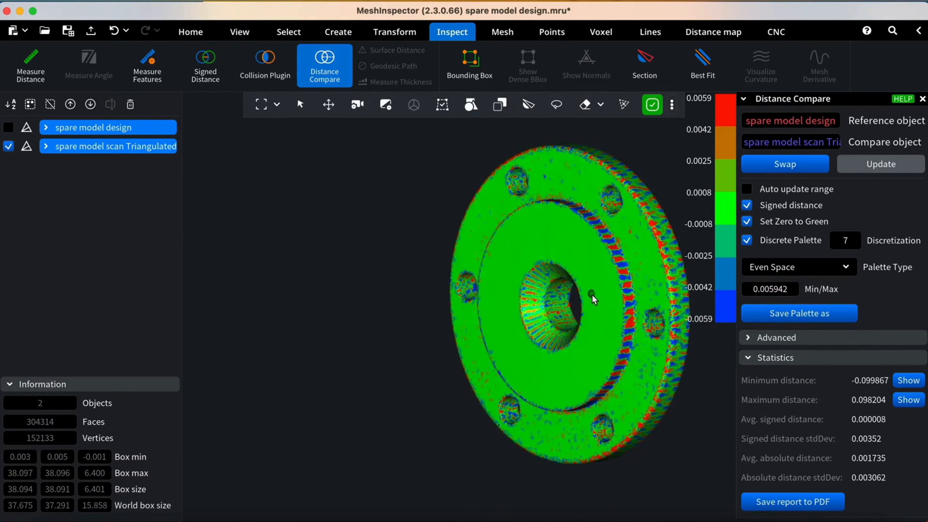
# Step: Swap reference and compared objects so the color map appears on the design flange
pyautogui.click(784, 164)
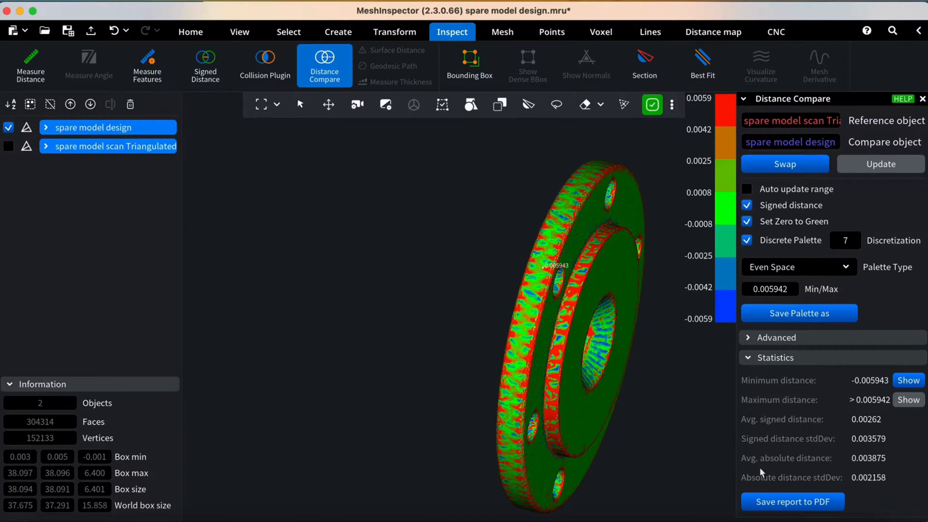
pyautogui.moveTo(791, 502)
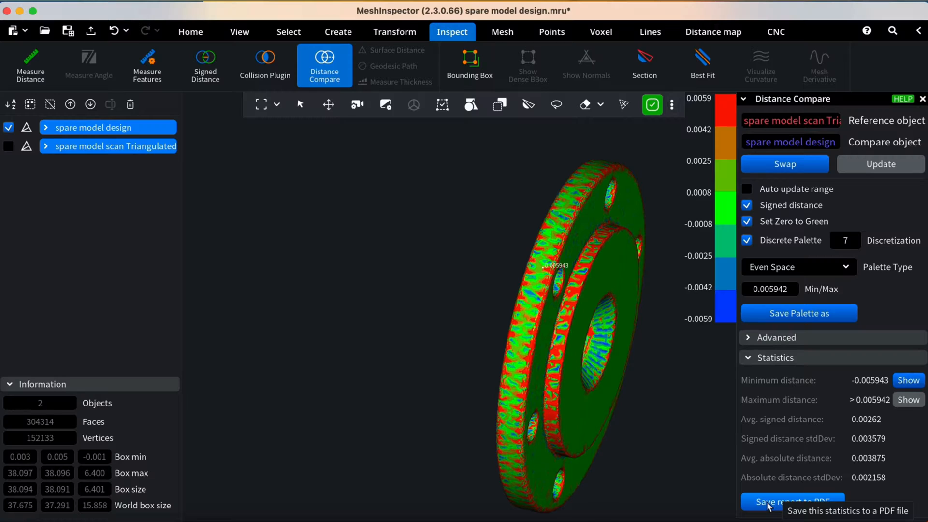
# Step: Save the distance comparison report to PDF and open it
pyautogui.click(791, 501)
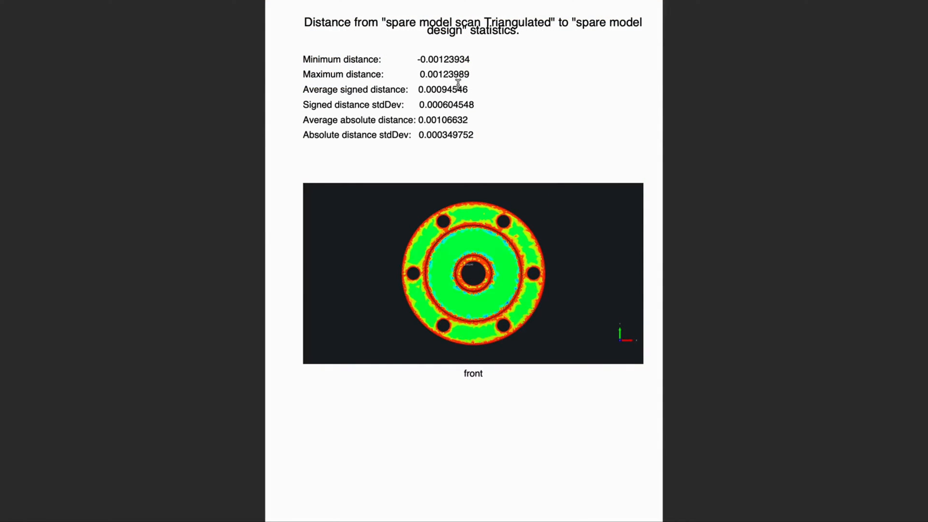
pyautogui.moveTo(459, 120)
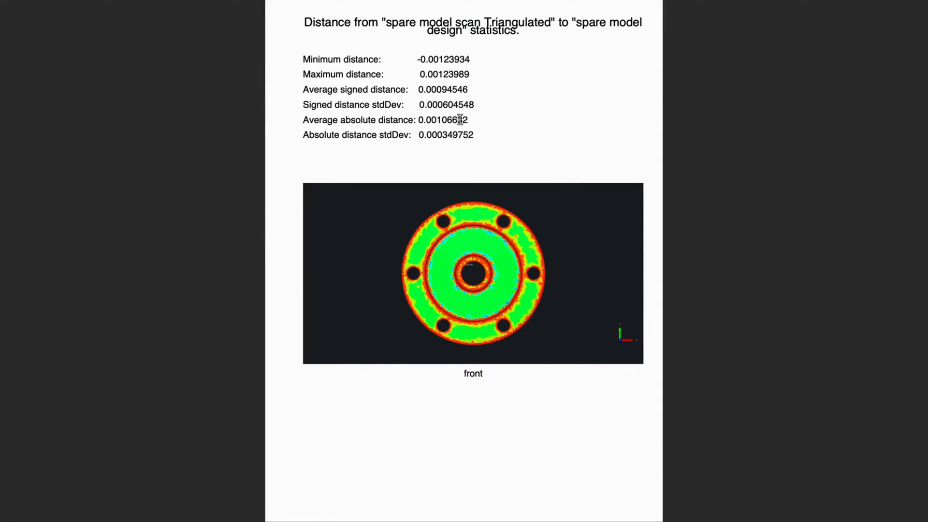
pyautogui.moveTo(486, 134)
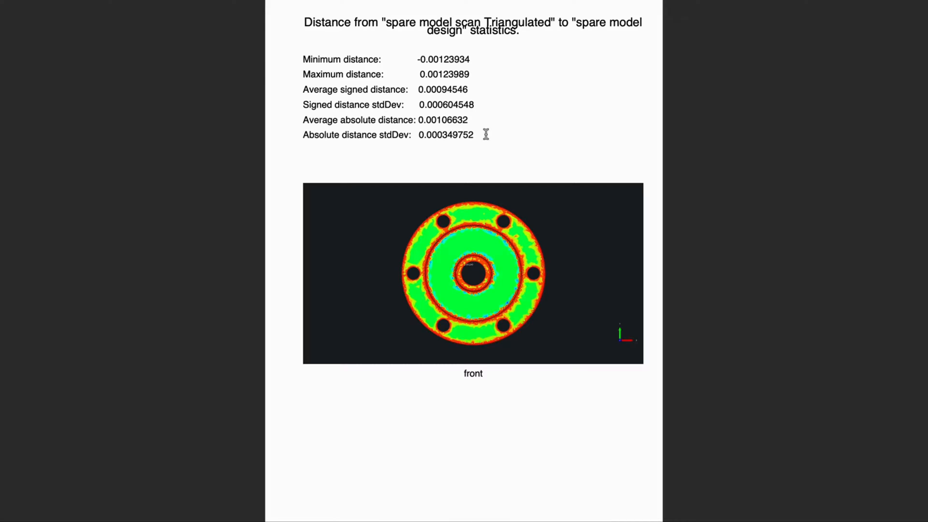
pyautogui.moveTo(530, 339)
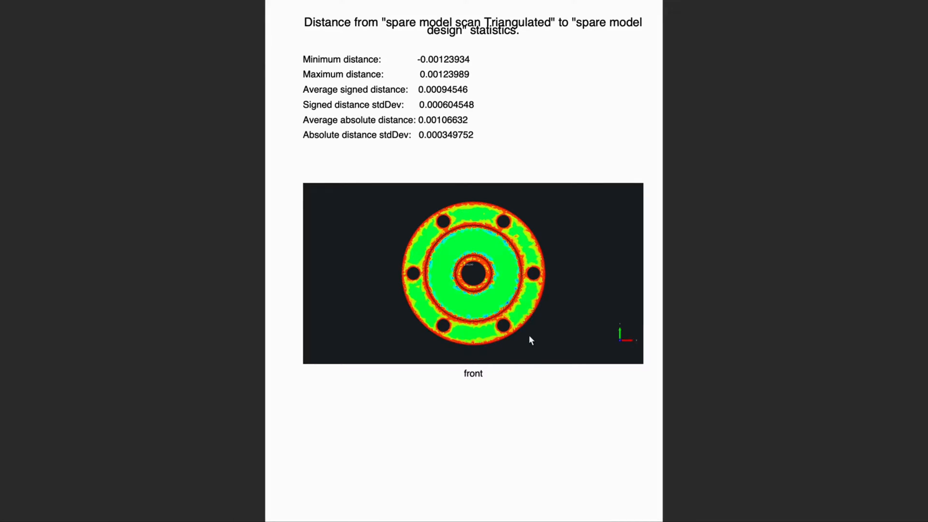